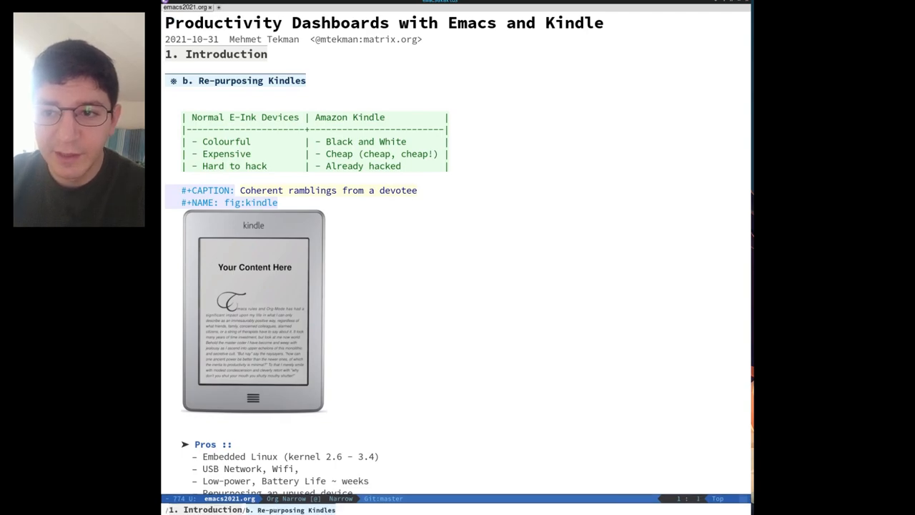
# - Scroll down through the Re-purposing Kindles slide content
pyautogui.scroll(-3)
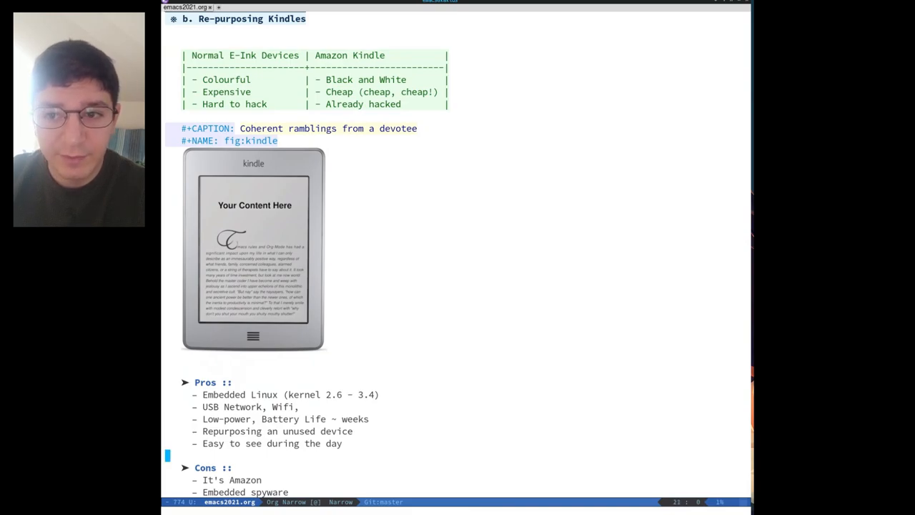
pyautogui.scroll(-3)
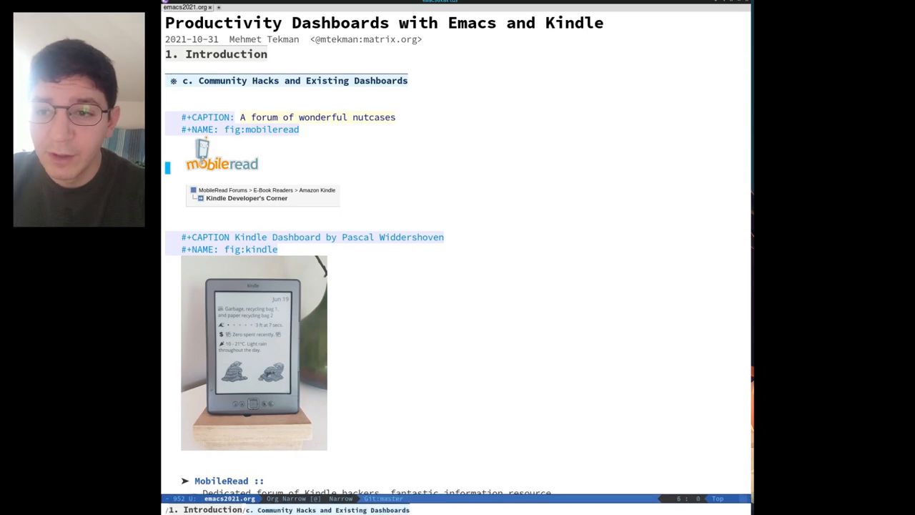
# - Scroll through the related projects list on the dashboards slide
pyautogui.scroll(-3)
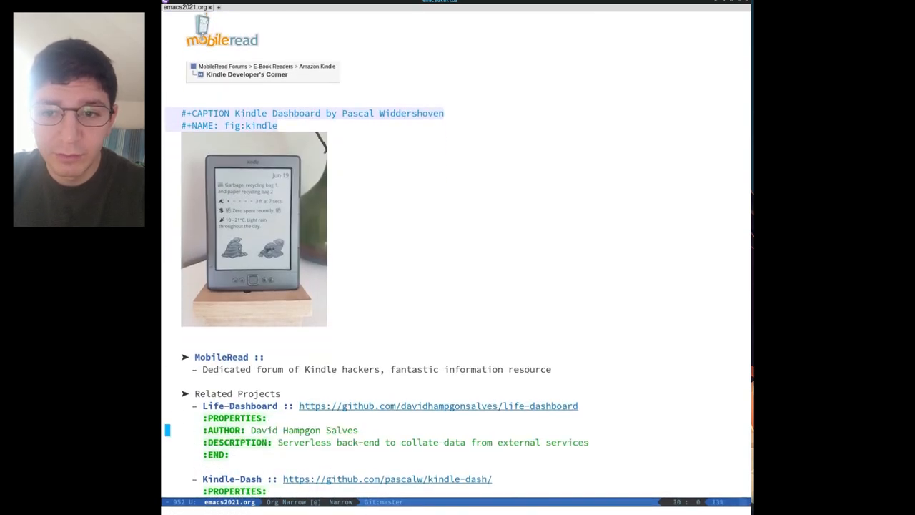
pyautogui.scroll(-3)
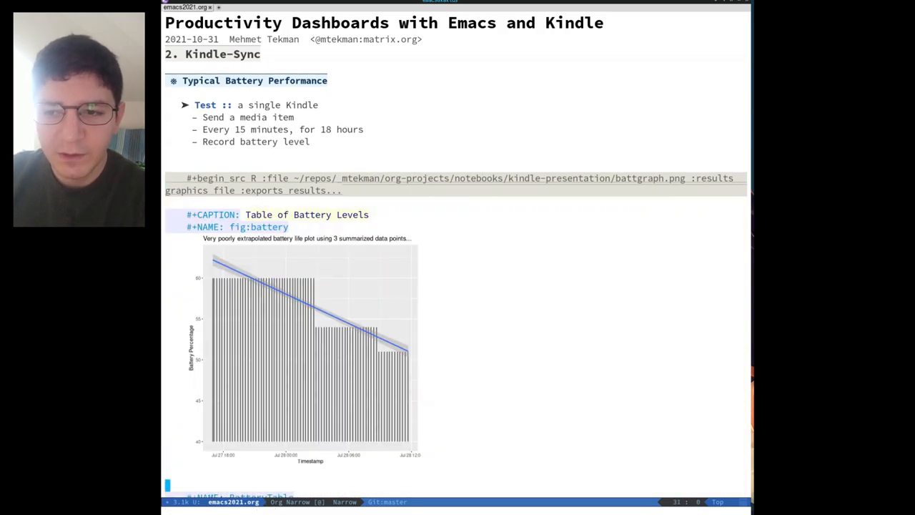
# - Scroll past the battery table on the Typical Battery Performance slide
pyautogui.scroll(-3)
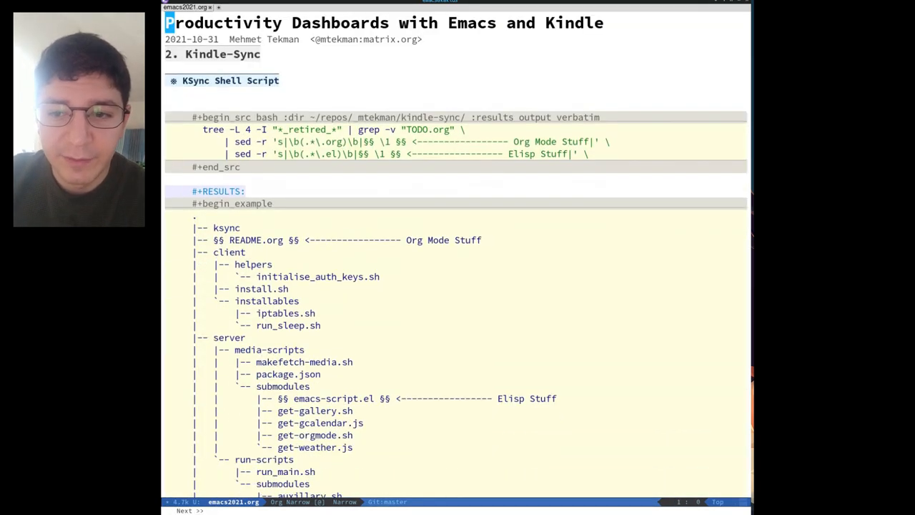
# - Scroll down from the KSync Shell Script tree output toward Media Operations
pyautogui.scroll(-3)
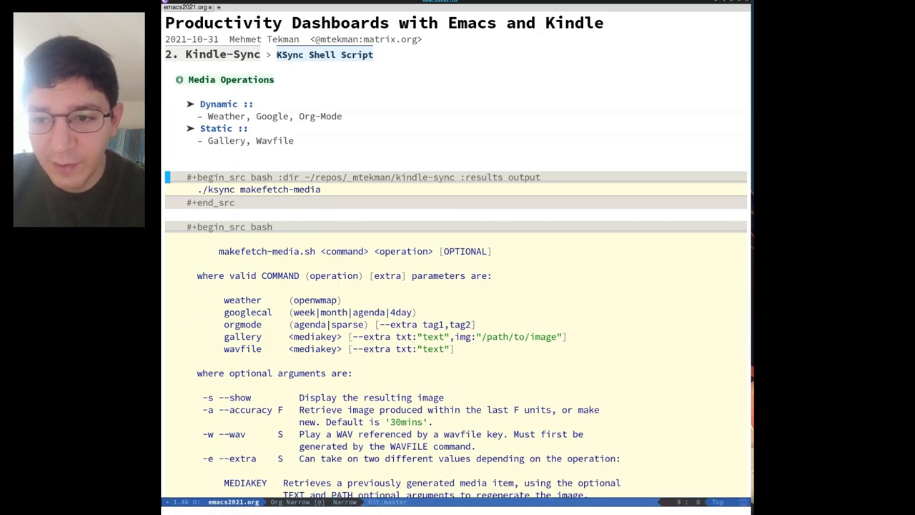
pyautogui.scroll(-3)
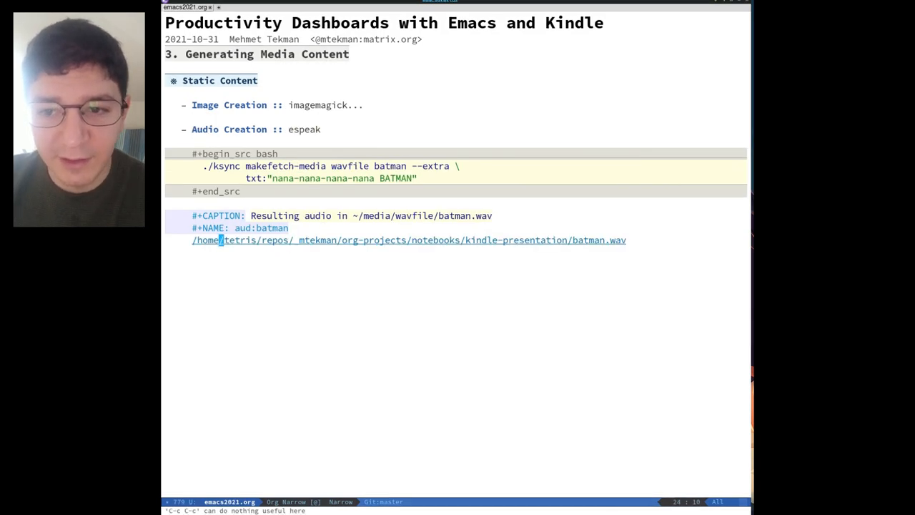
# - Click in the presentation buffer to move past Static Content to Scheduling Jobs
pyautogui.click(408, 239)
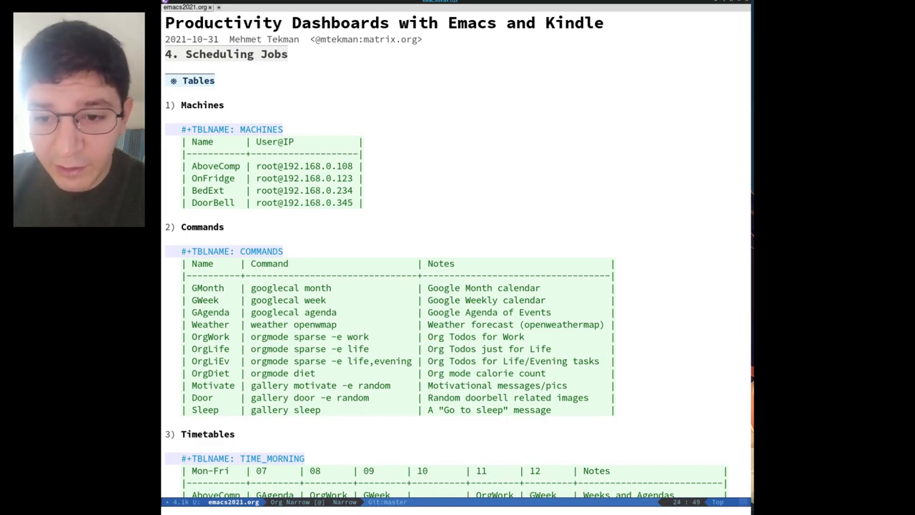
# - Scroll down through the MACHINES, COMMANDS and TIME_ timetable tables
pyautogui.scroll(-3)
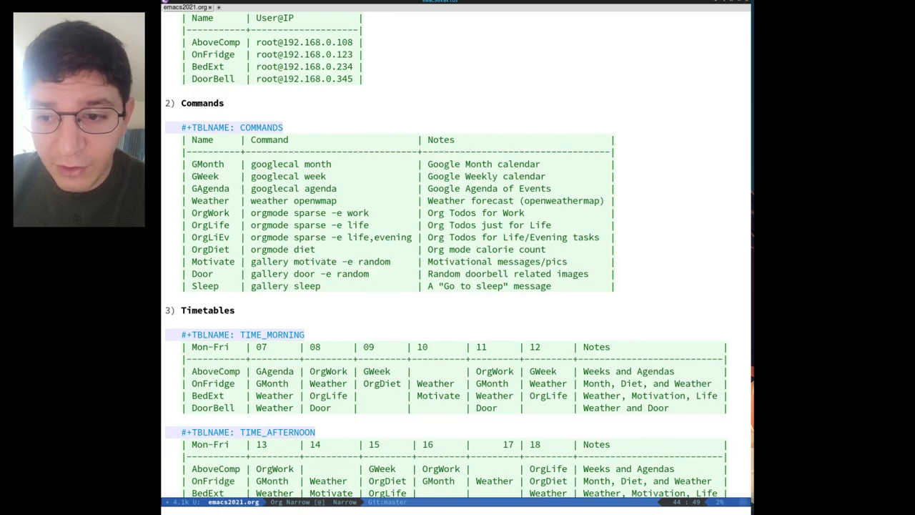
pyautogui.scroll(-3)
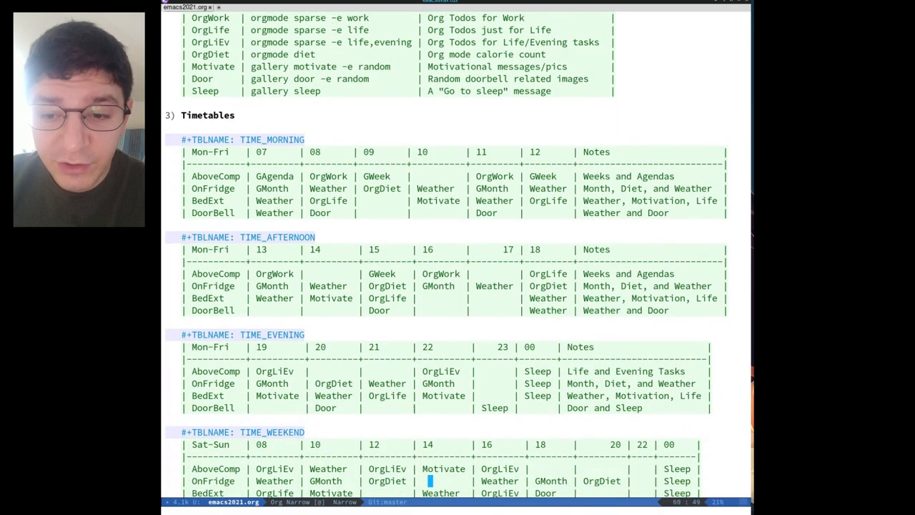
pyautogui.scroll(-3)
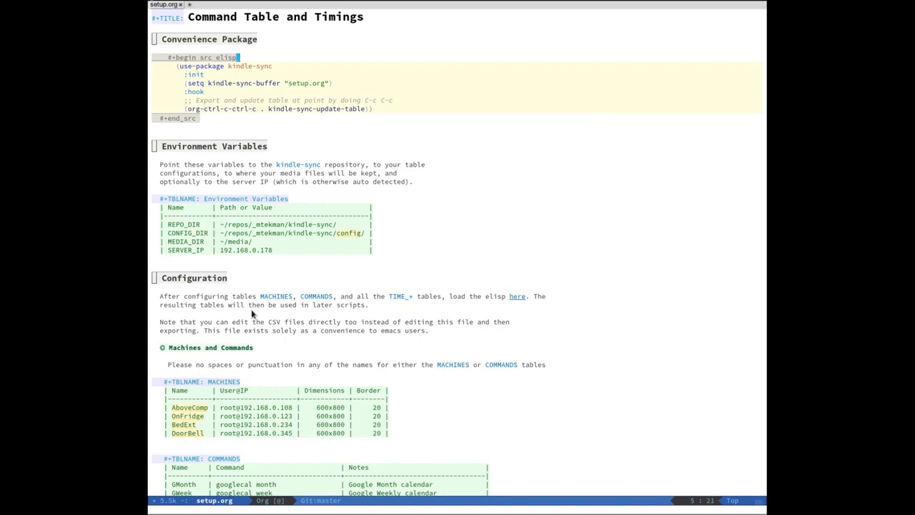
# - Switch to setup.org and run export-all-tables to write the tables as config CSVs
pyautogui.doubleClick(251, 65)
pyautogui.write('export-all-tables')
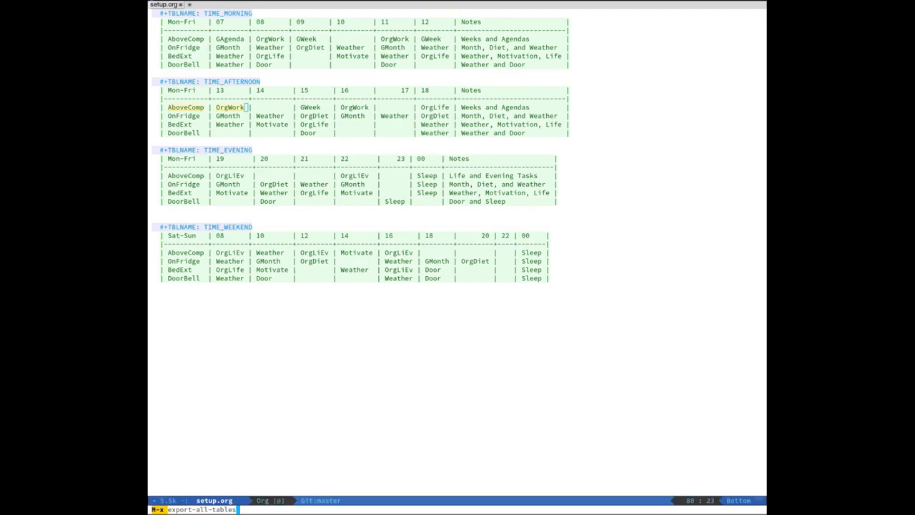
pyautogui.press('Return')
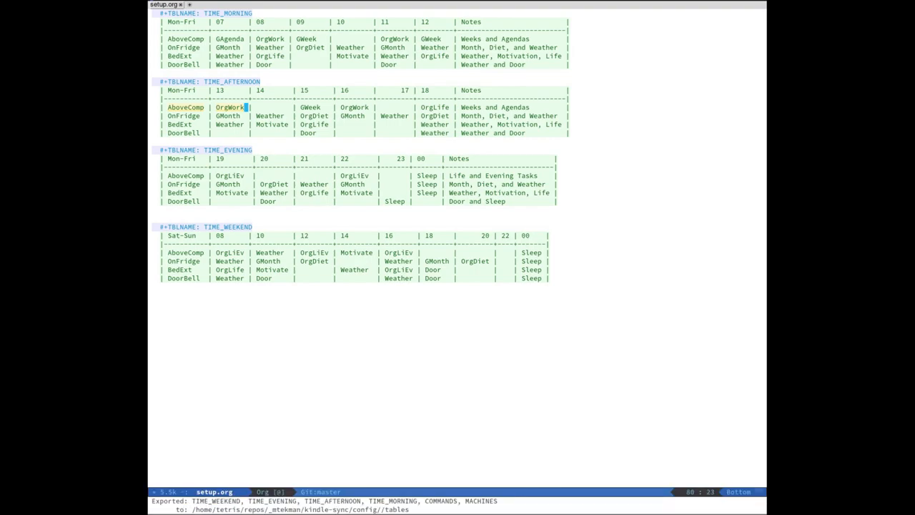